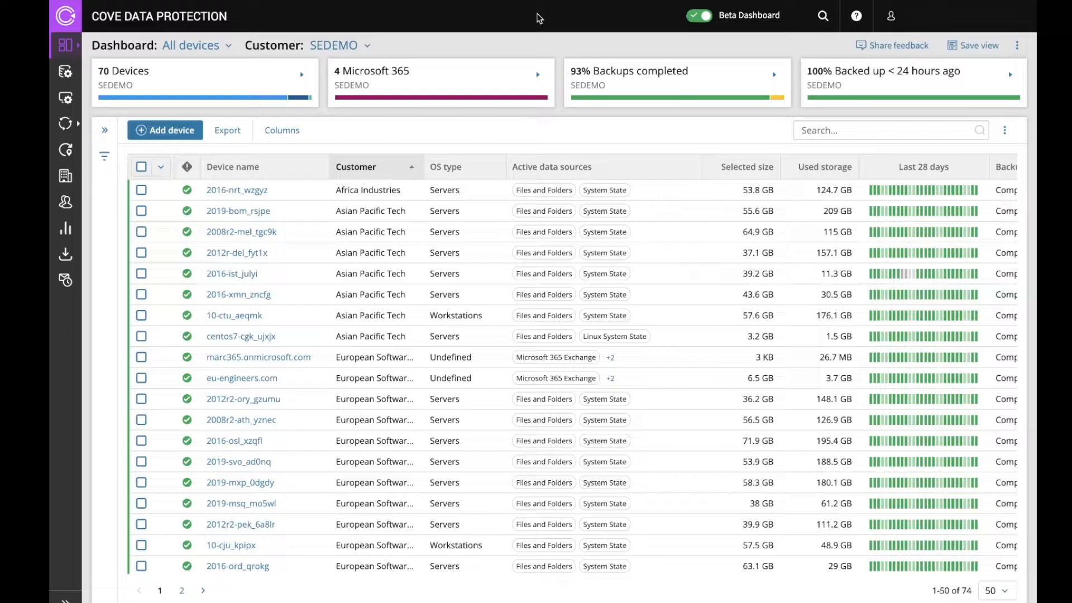
# Browse dashboard views, search 'asset', restore default columns, then search customers for 'asian pac'.
pyautogui.click(196, 45)
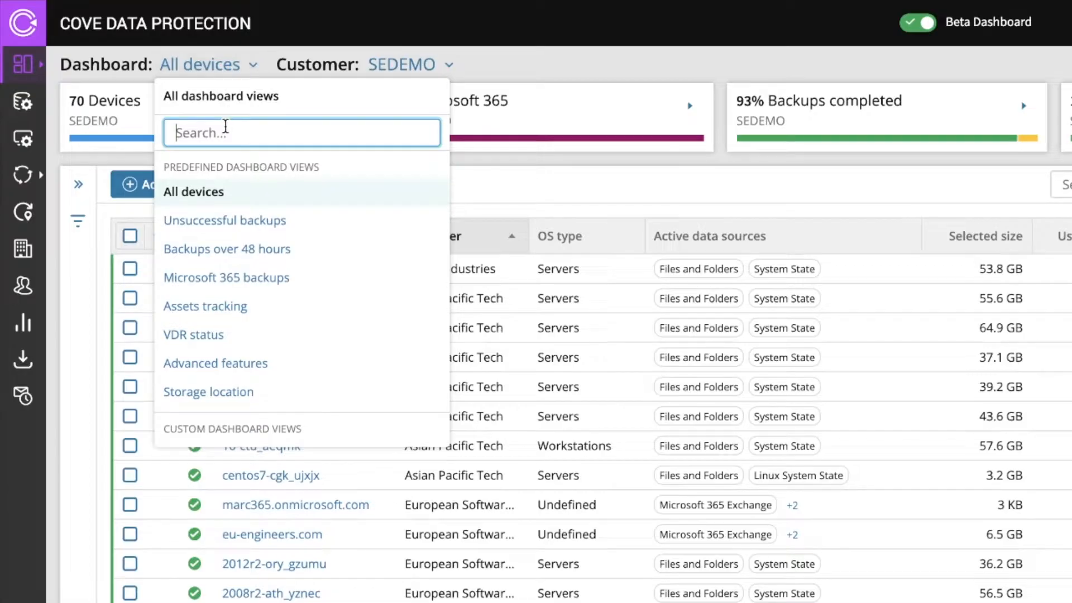
pyautogui.write('asset')
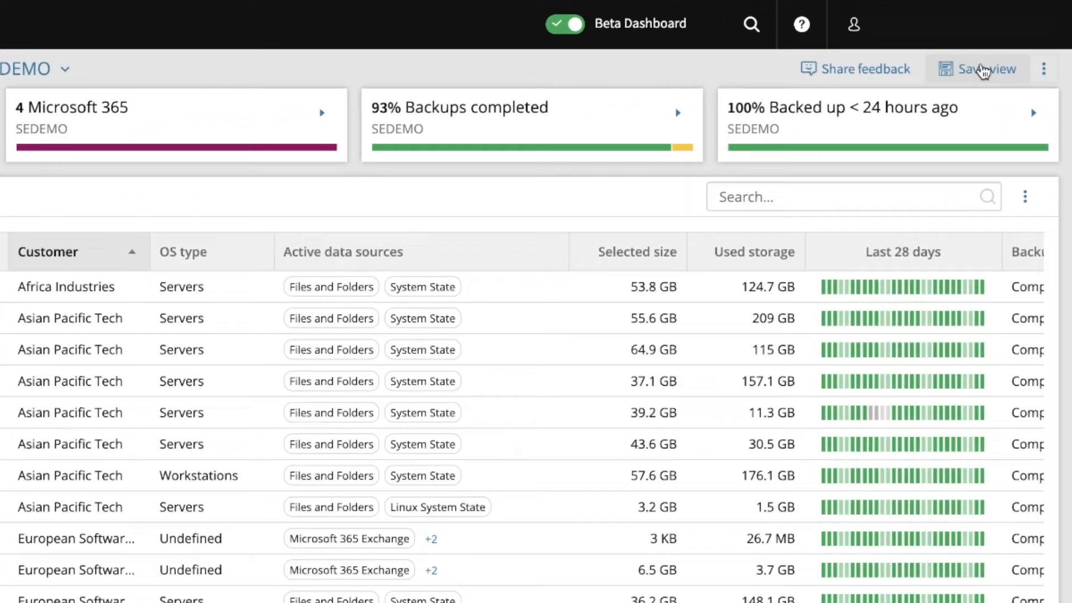
pyautogui.click(1043, 68)
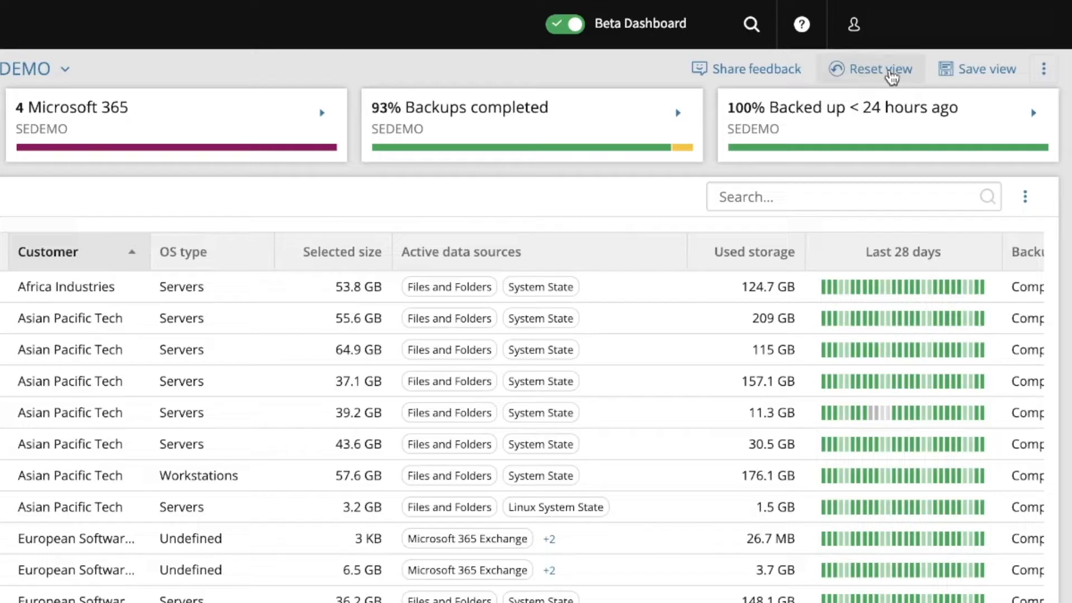
pyautogui.click(876, 68)
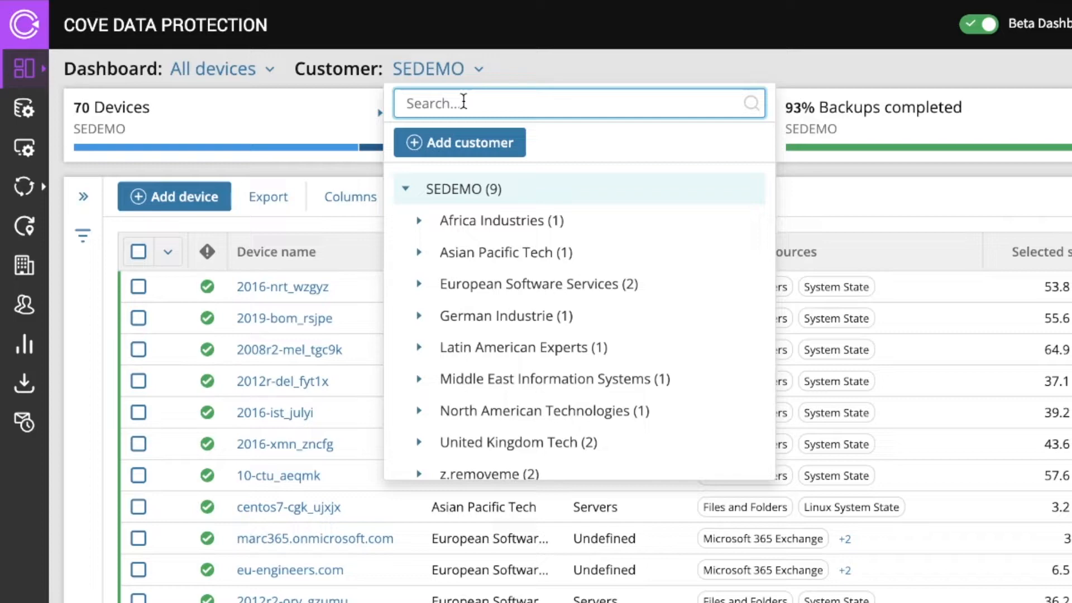
pyautogui.write('asian pac')
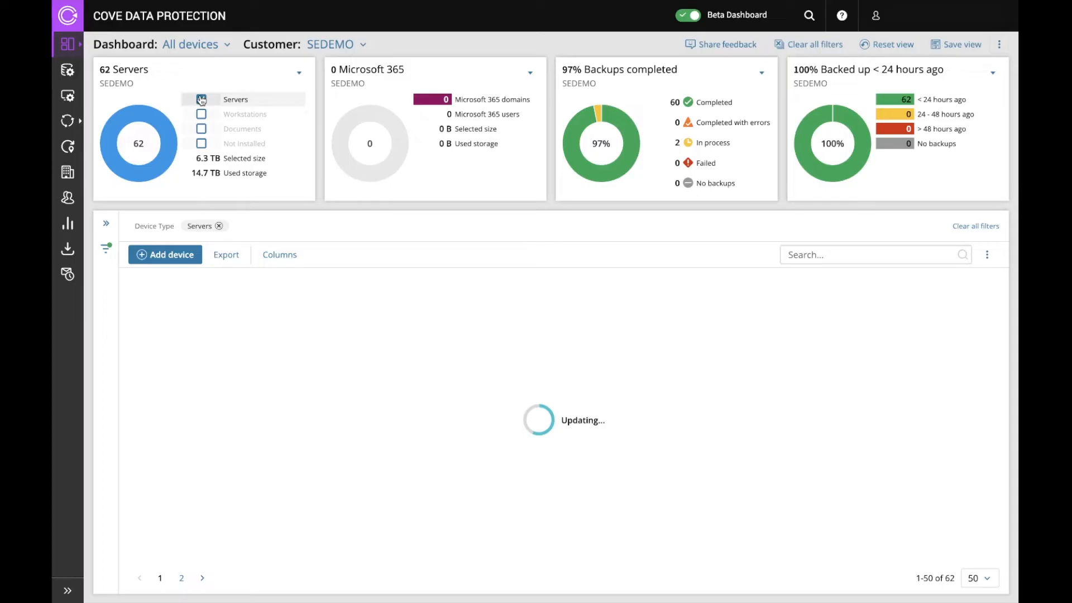
pyautogui.click(201, 114)
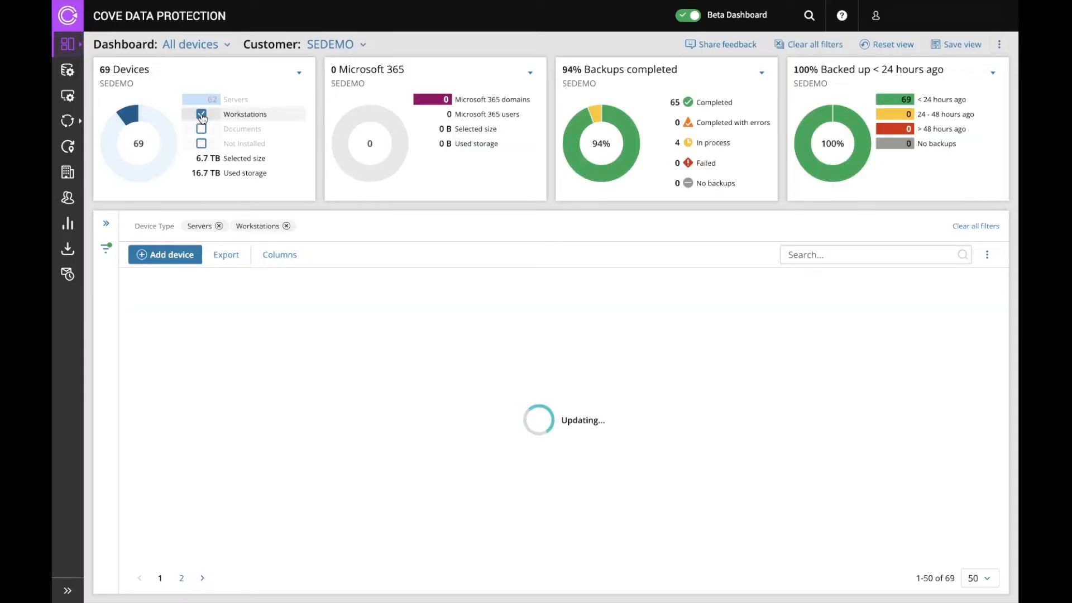
pyautogui.click(669, 143)
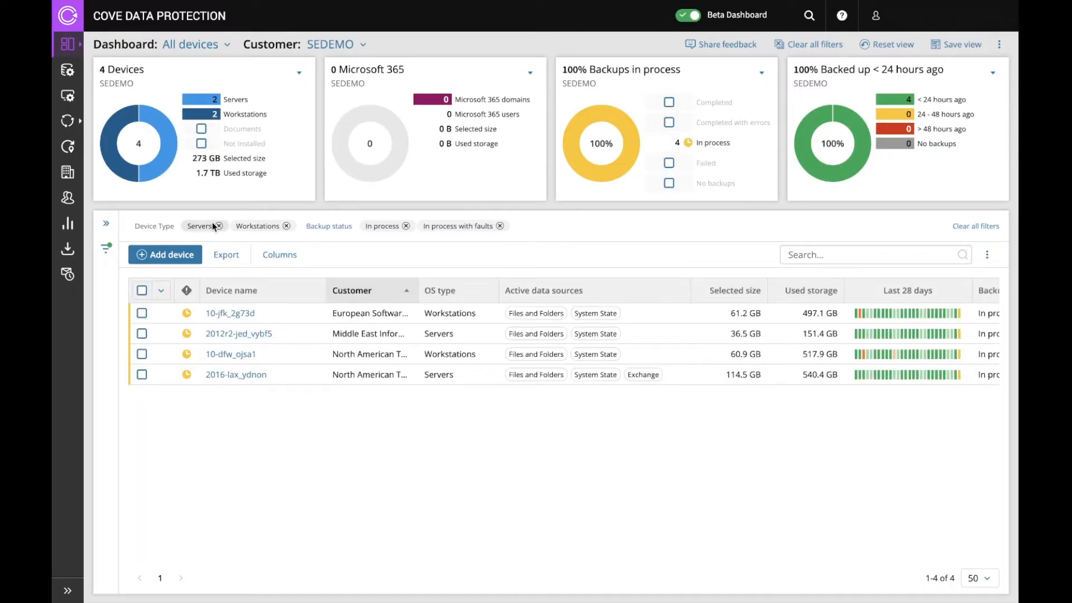
pyautogui.click(208, 226)
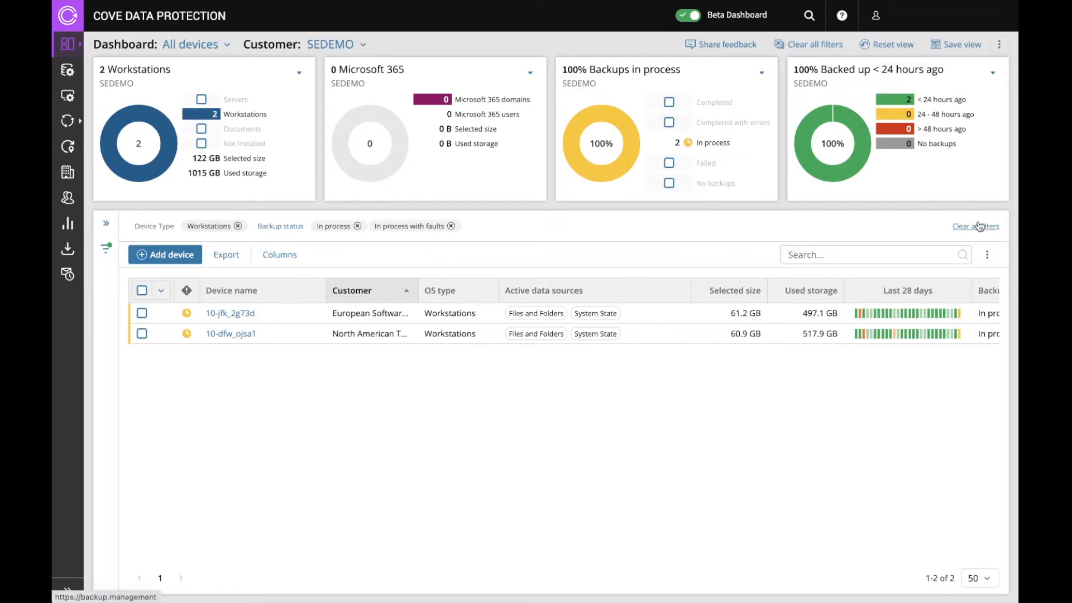
pyautogui.click(976, 225)
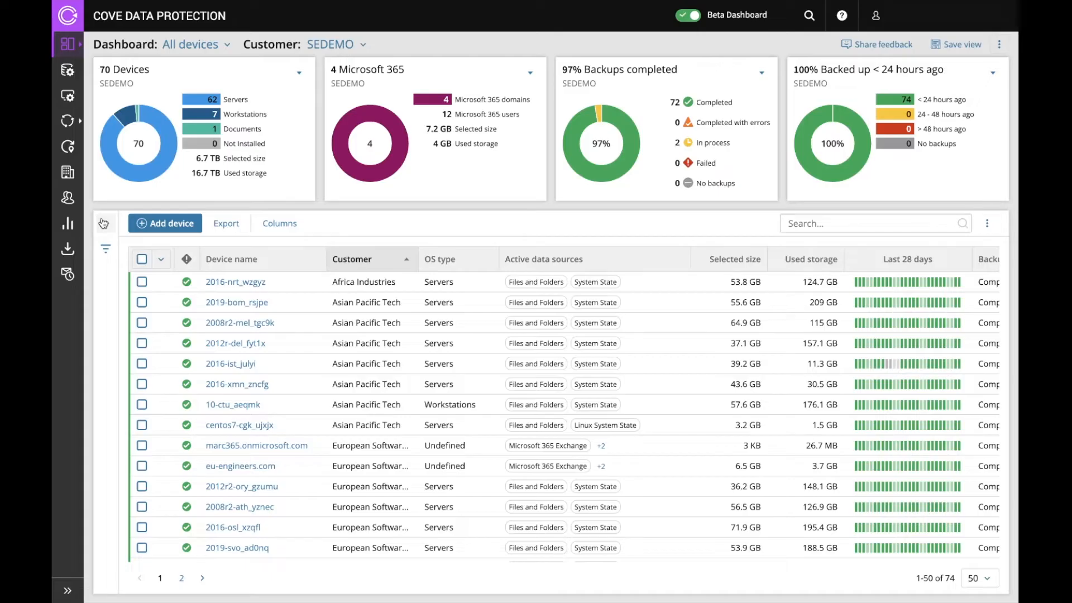
# Add the Feature usage LSV filter, set to disabled, from the full filters panel.
pyautogui.click(104, 247)
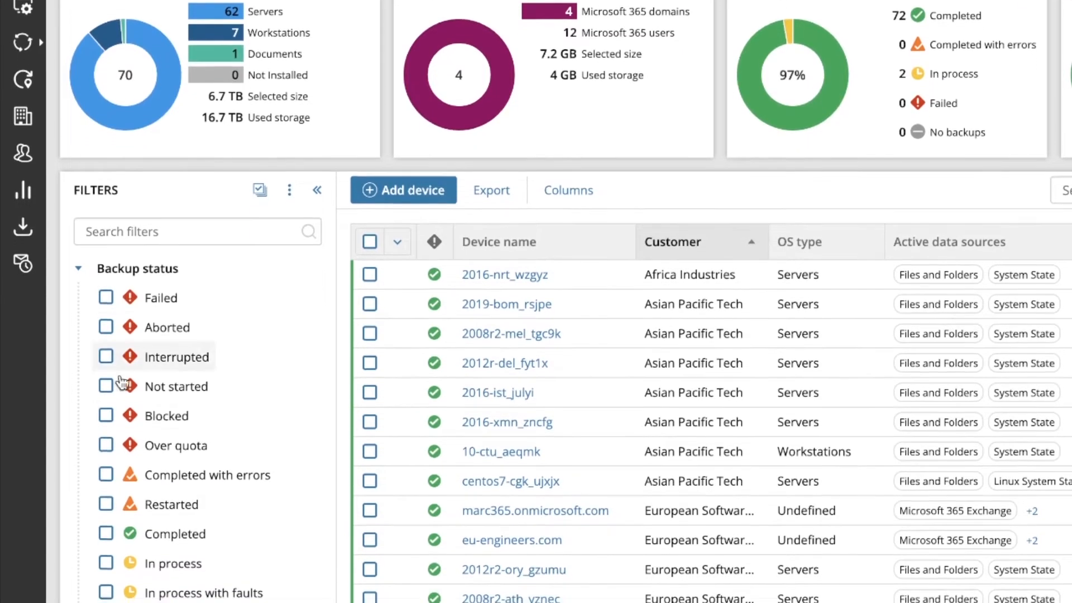
pyautogui.scroll(-3)
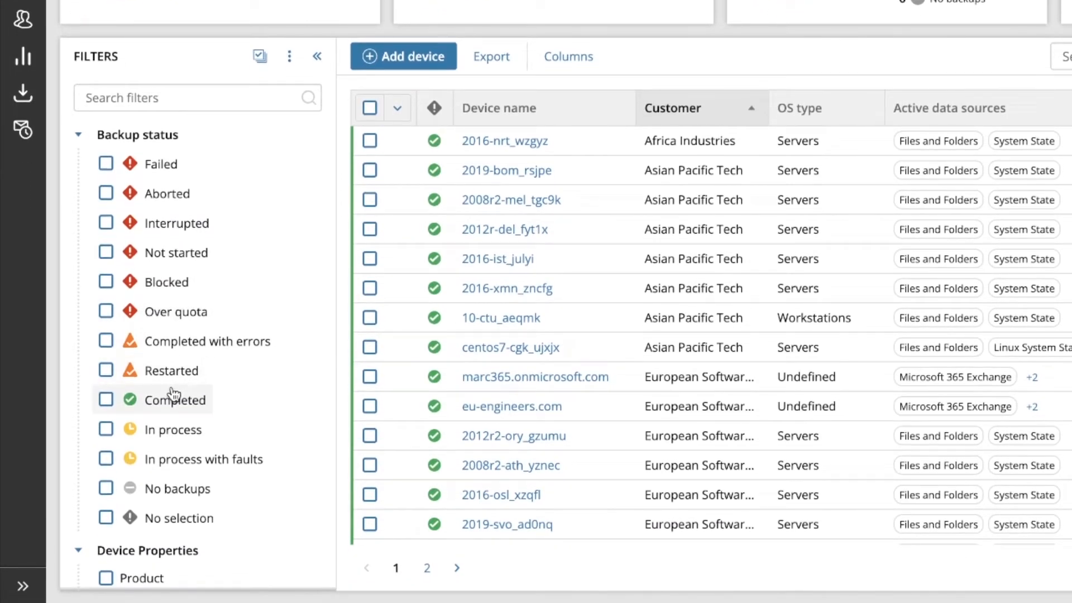
pyautogui.scroll(-3)
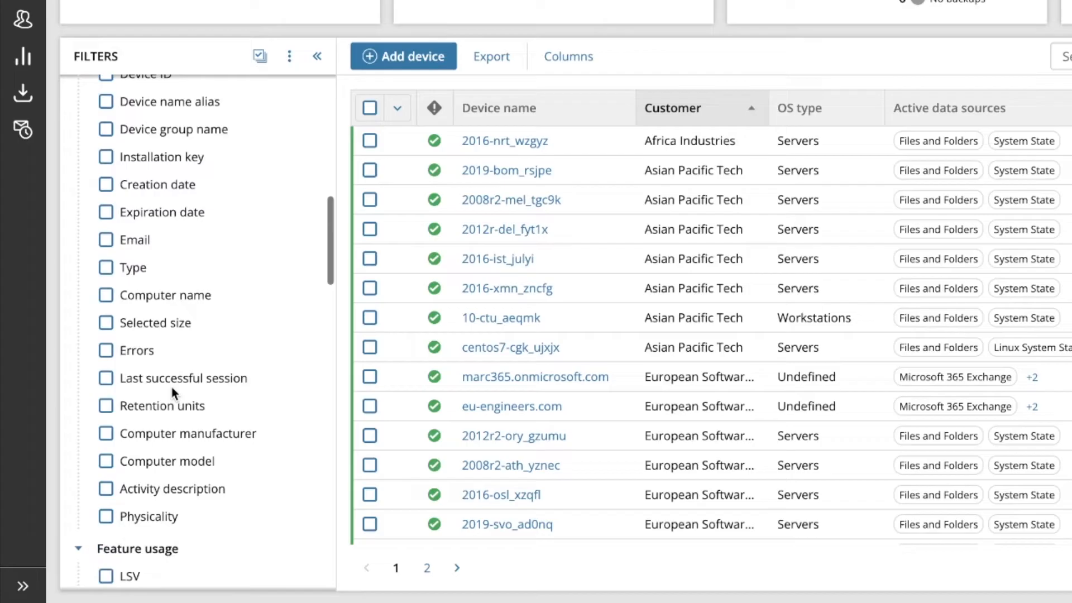
pyautogui.scroll(-3)
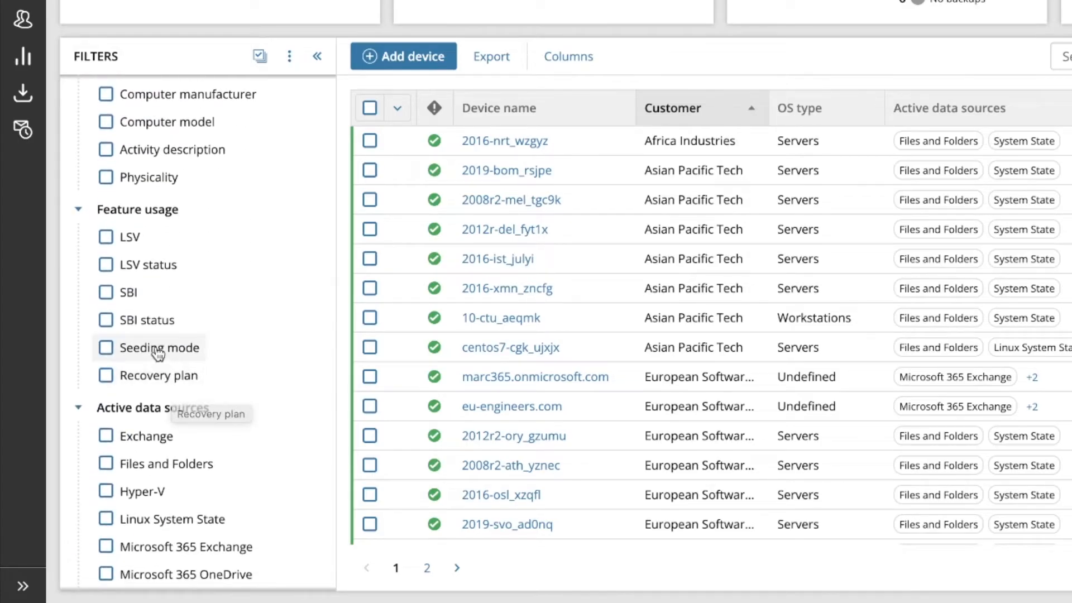
pyautogui.click(105, 236)
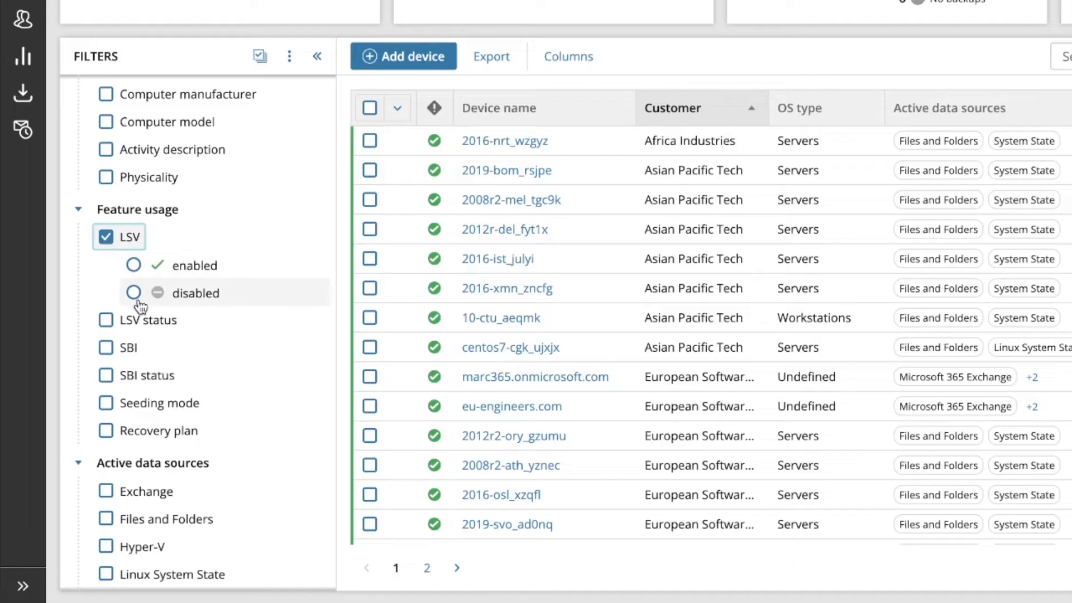
pyautogui.click(133, 292)
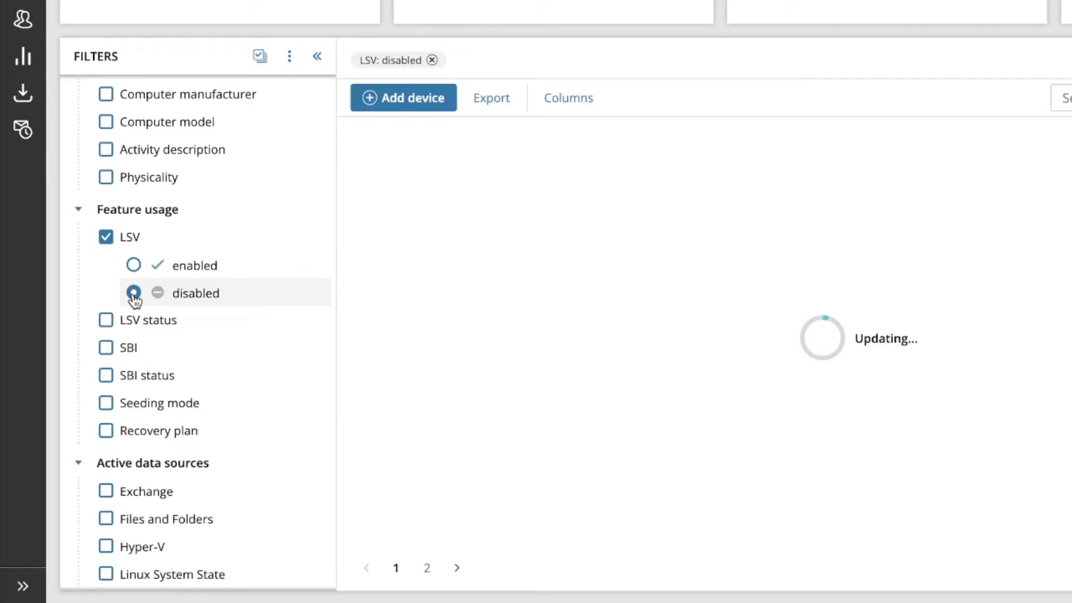
# Search filters for 'size' and add a Selected size filter starting at 250 GB.
pyautogui.click(133, 293)
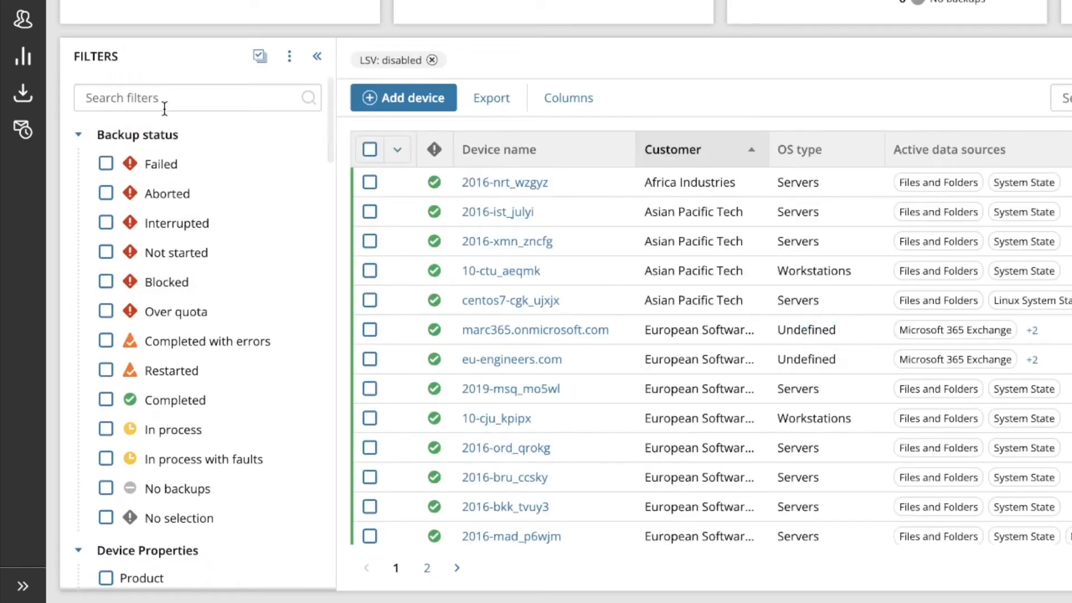
pyautogui.click(198, 97)
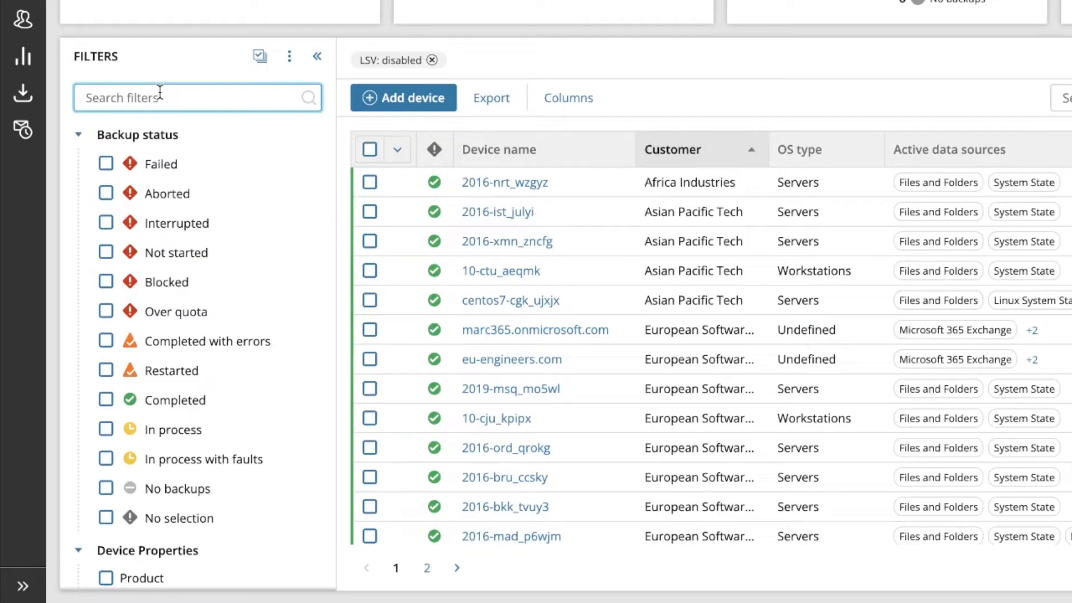
pyautogui.write('size')
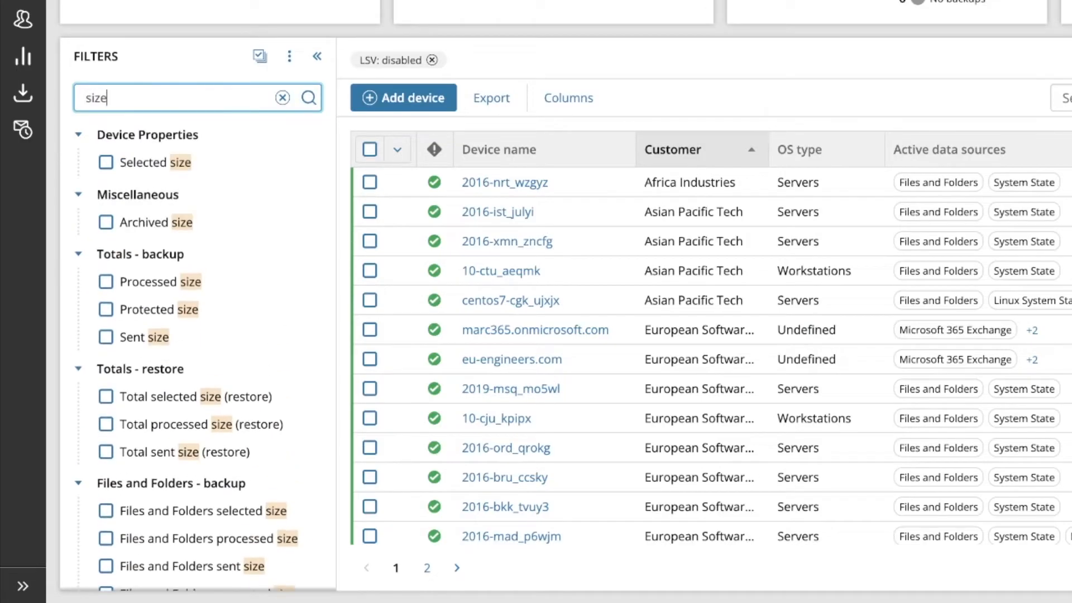
pyautogui.click(105, 162)
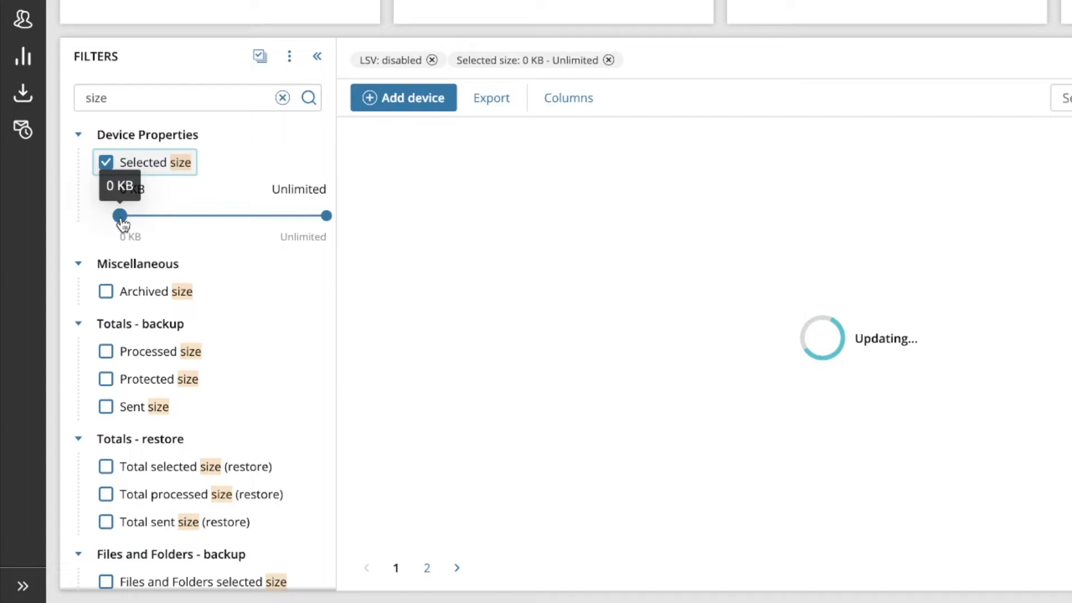
pyautogui.moveTo(119, 215); pyautogui.dragTo(242, 216)
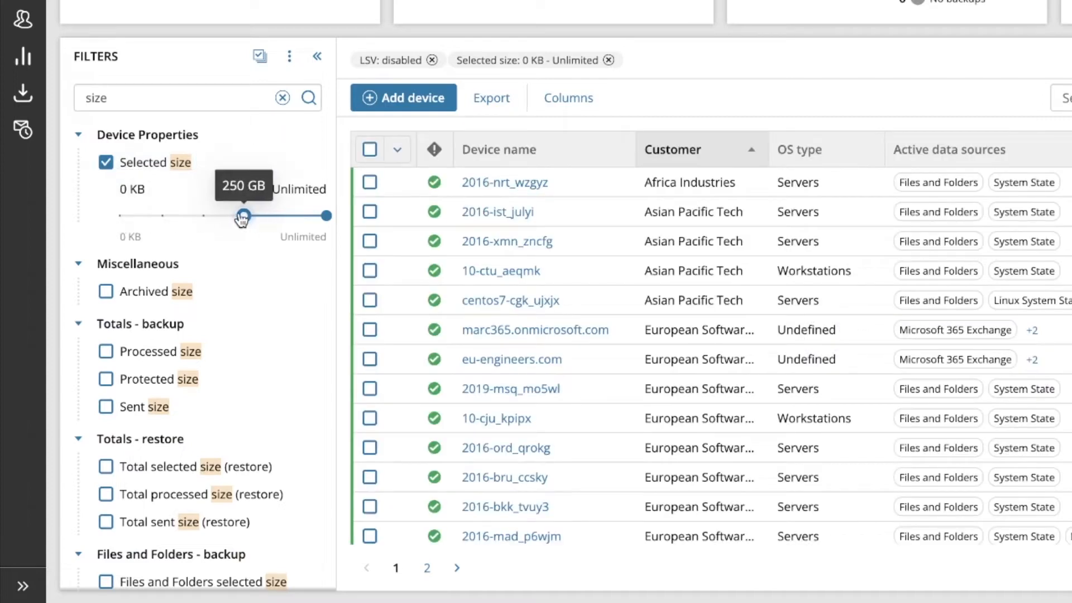
pyautogui.moveTo(243, 215); pyautogui.dragTo(244, 215)
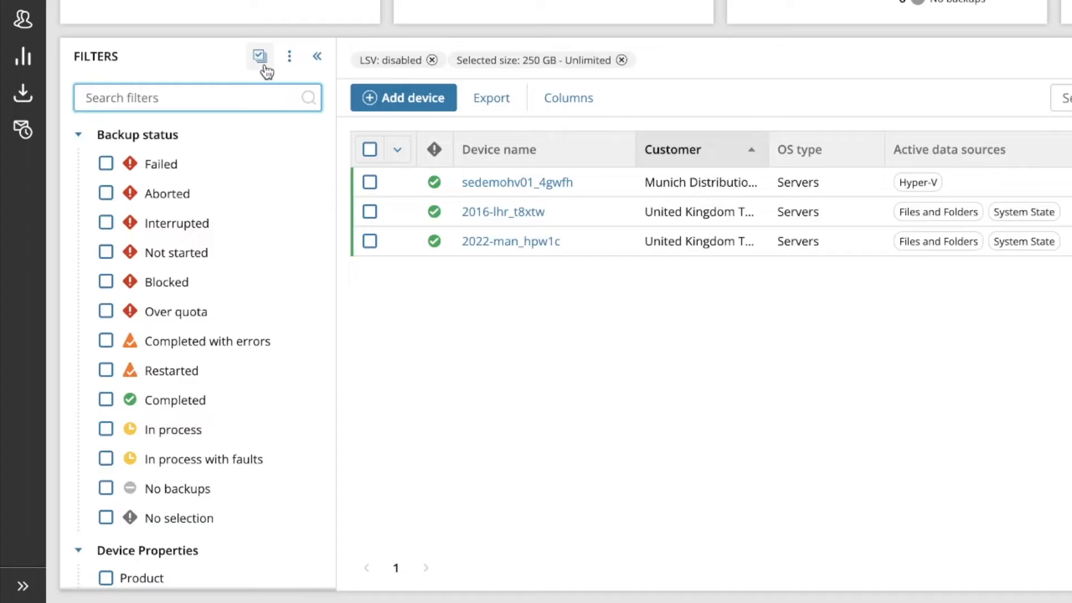
# Show only the applied filters and clear all of them from the options menu.
pyautogui.click(259, 56)
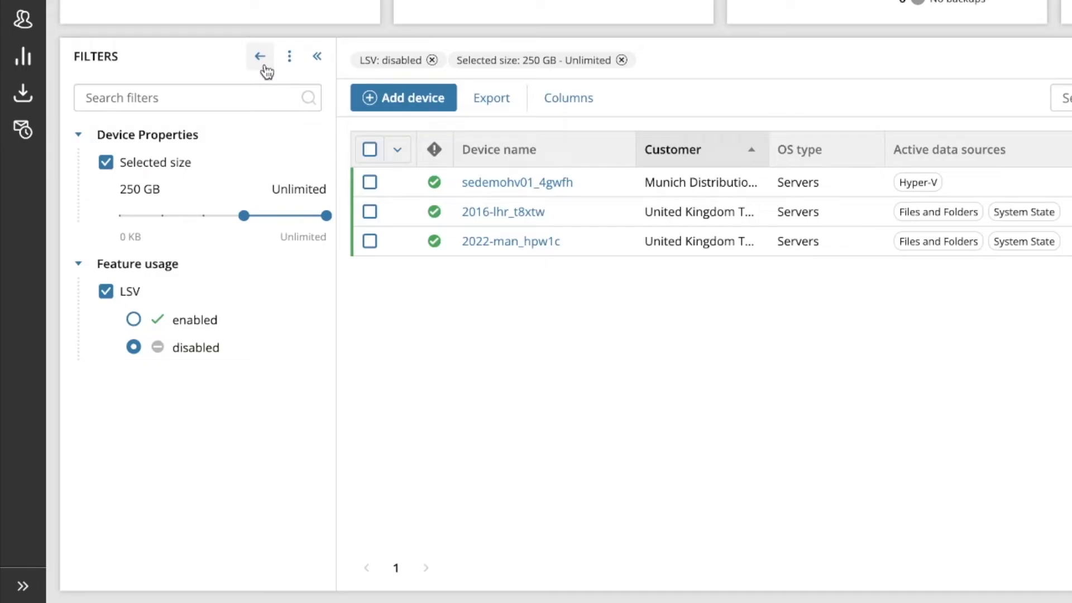
pyautogui.moveTo(289, 56)
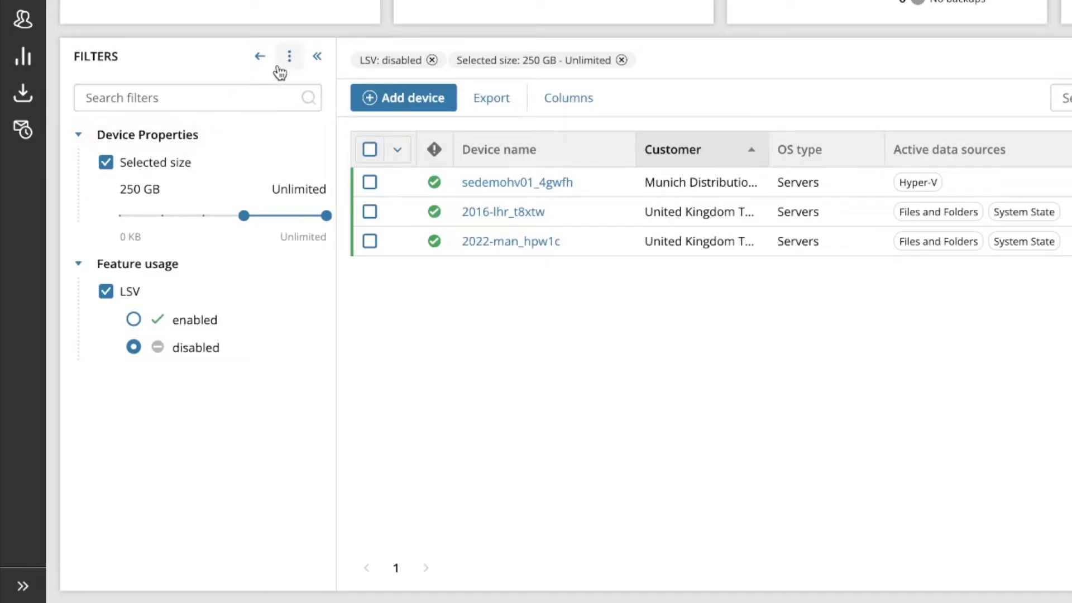
pyautogui.click(289, 55)
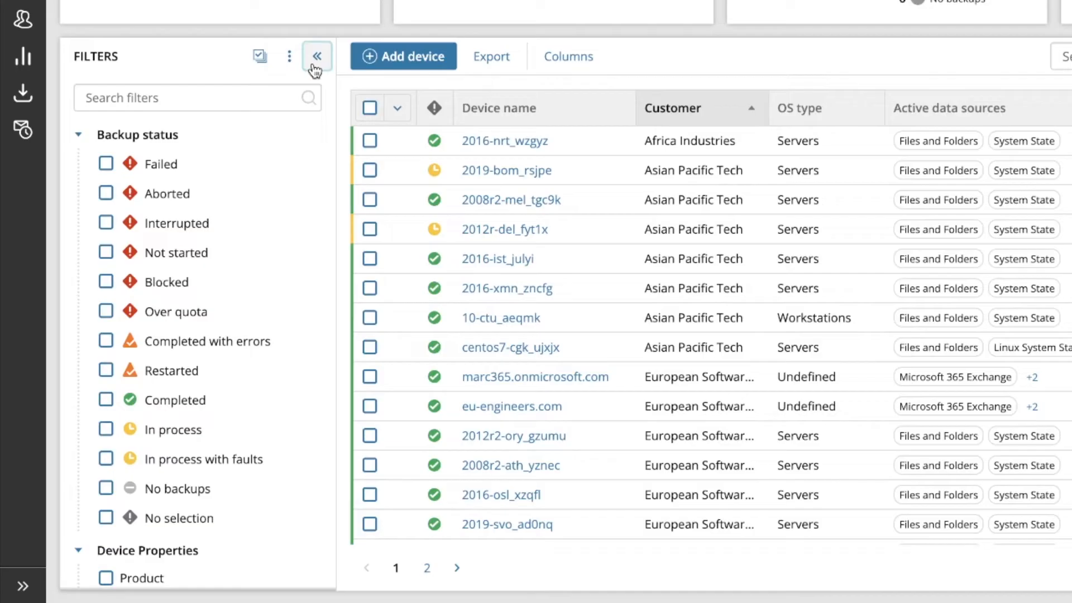
# Select devices including 2016-nrt_wzgyz and 2008r2-mel_tgc9k, then show selected only.
pyautogui.click(316, 56)
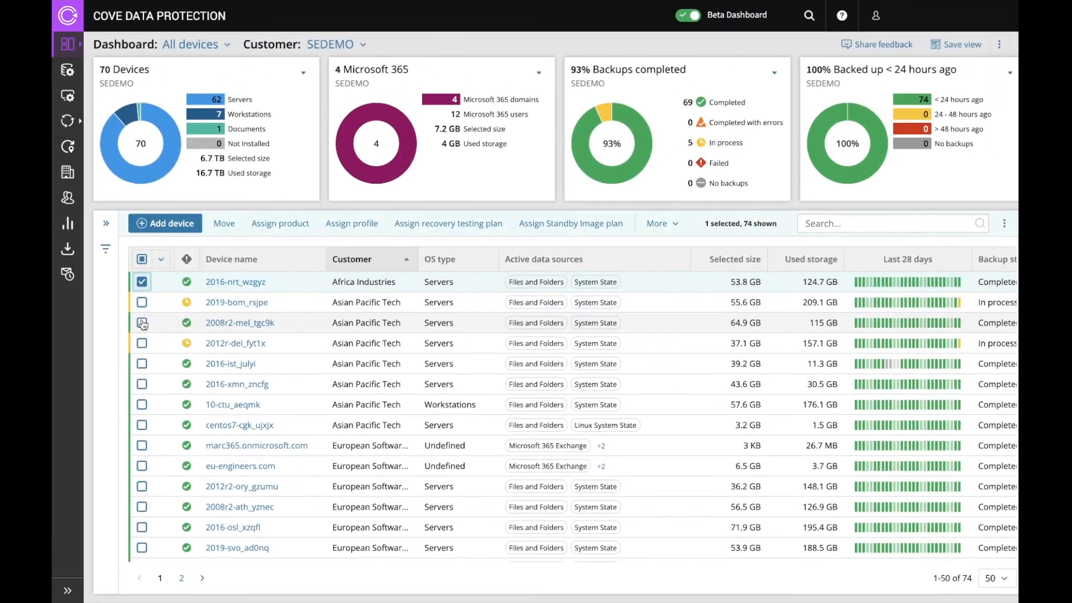
pyautogui.click(141, 322)
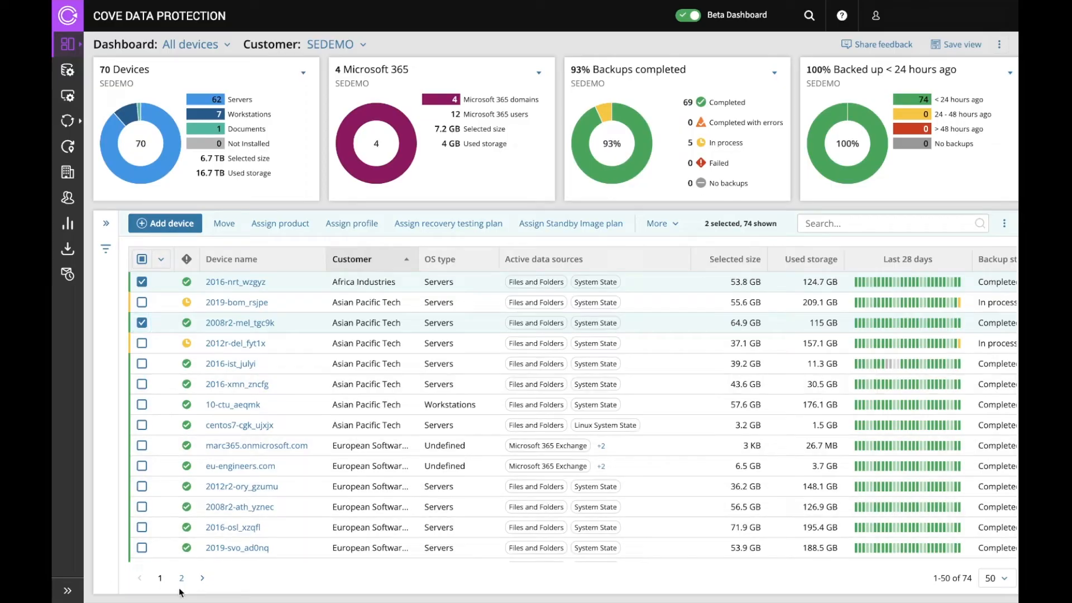
pyautogui.click(181, 578)
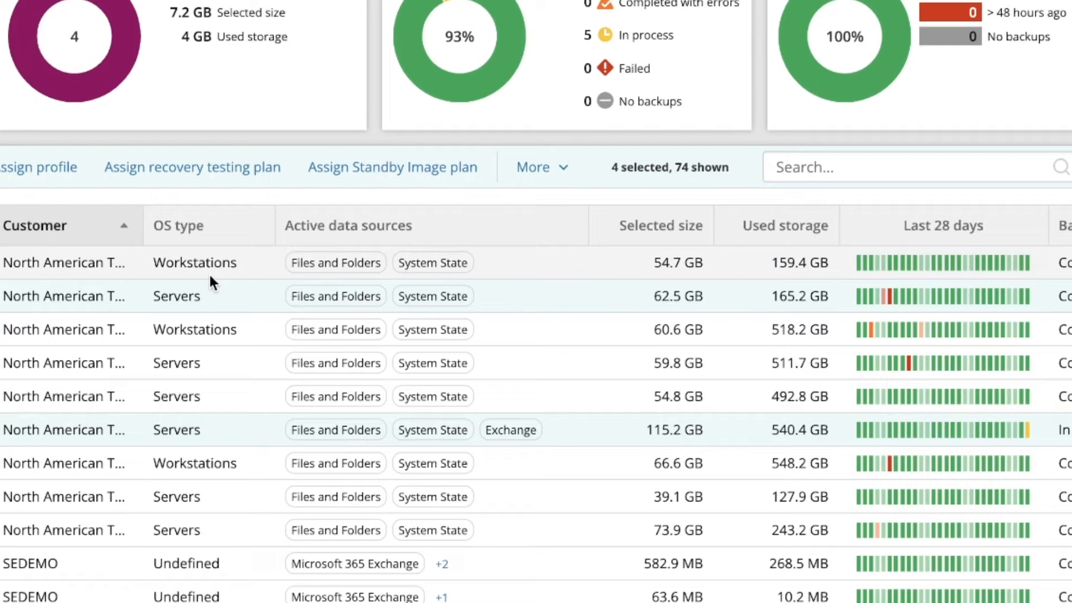
pyautogui.click(542, 167)
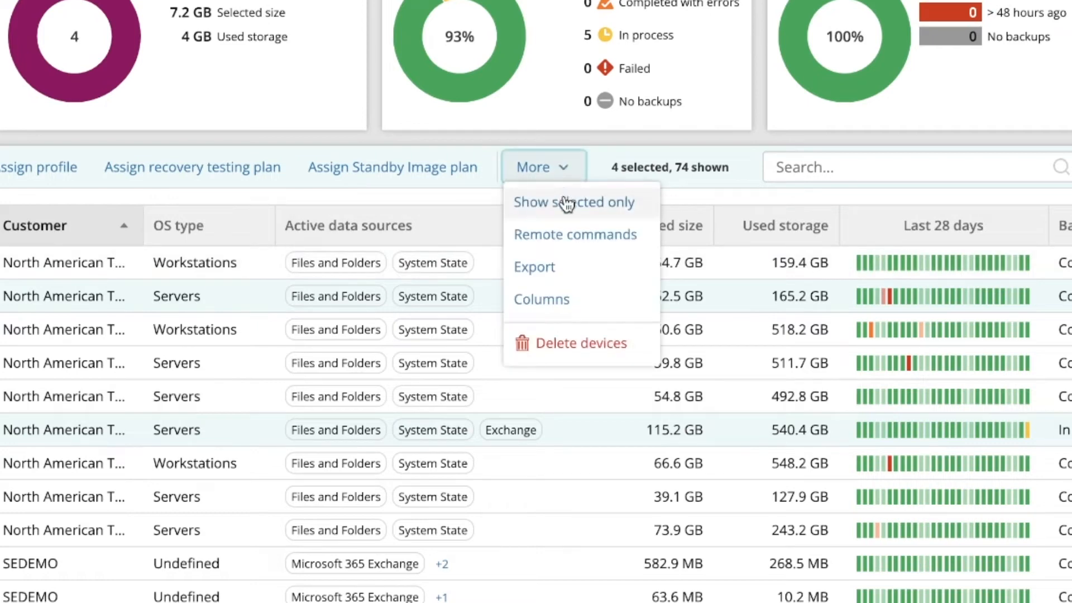
pyautogui.click(573, 201)
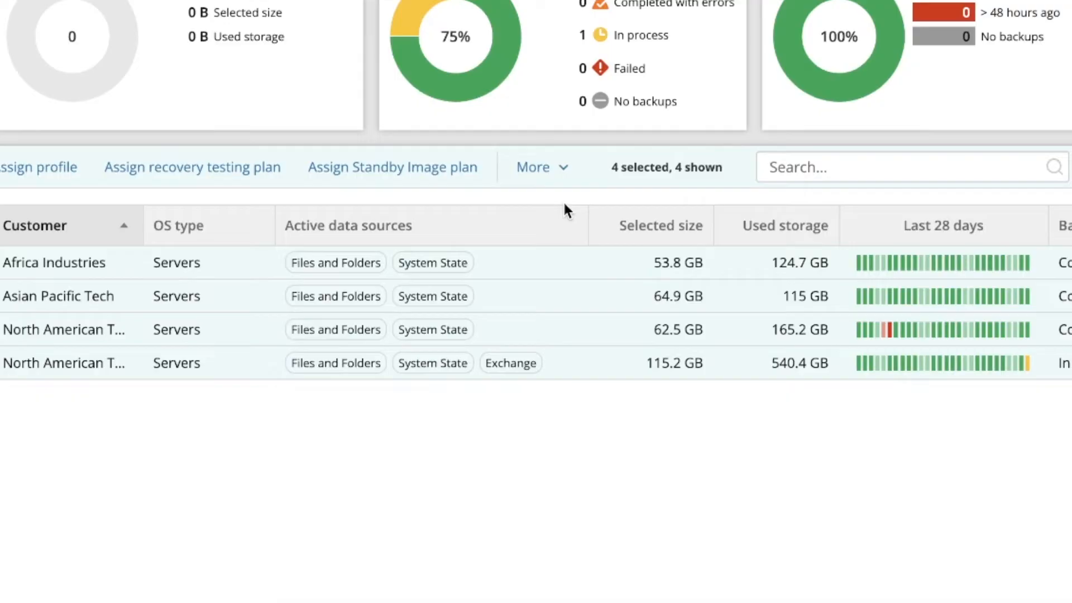
# Return to all available devices and deselect every device.
pyautogui.click(541, 167)
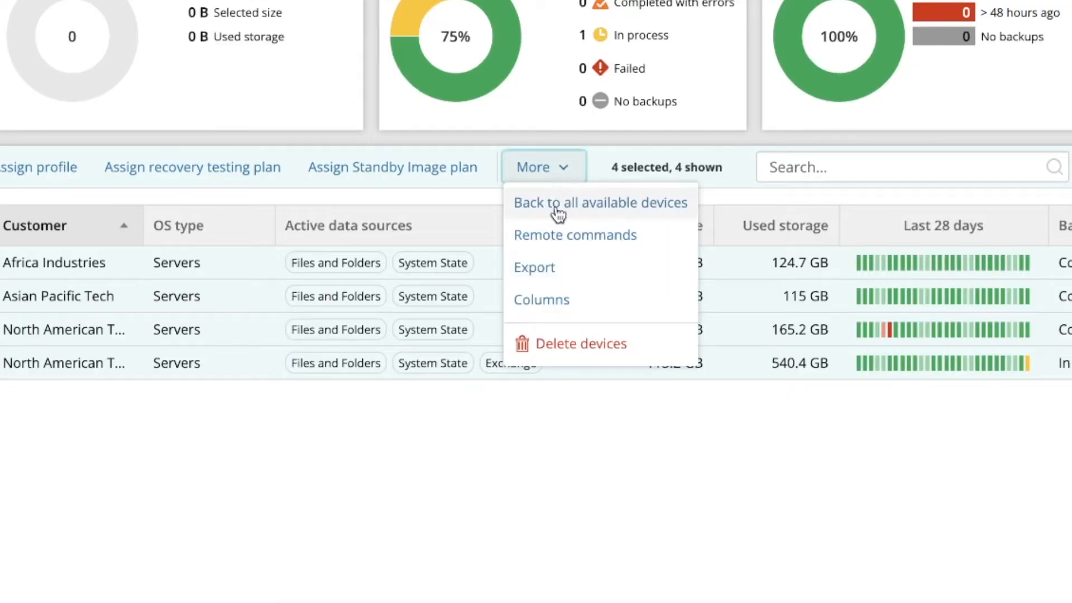
pyautogui.click(600, 202)
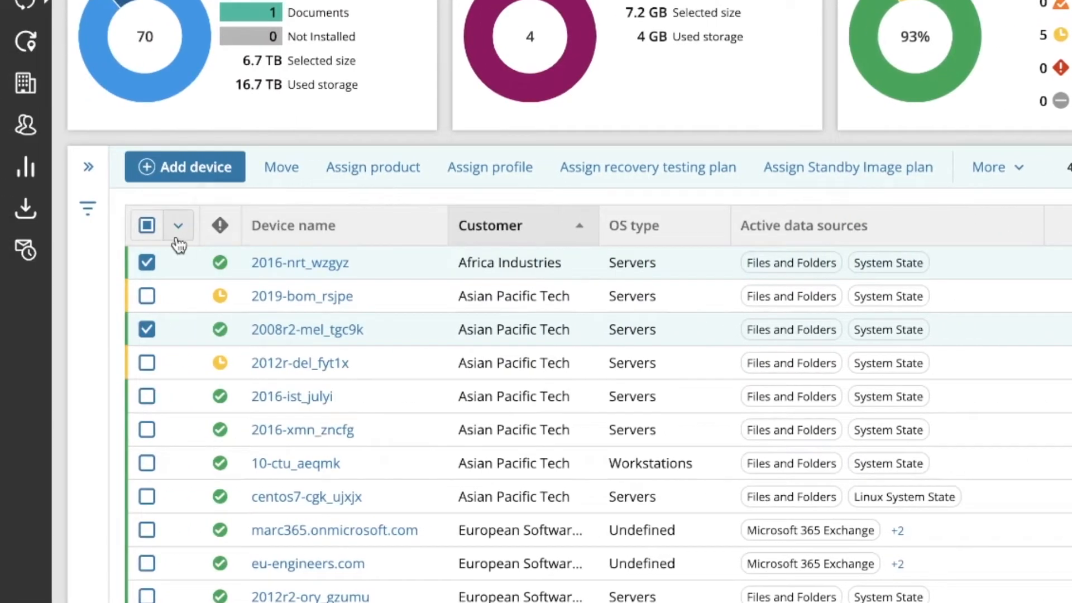
pyautogui.click(146, 225)
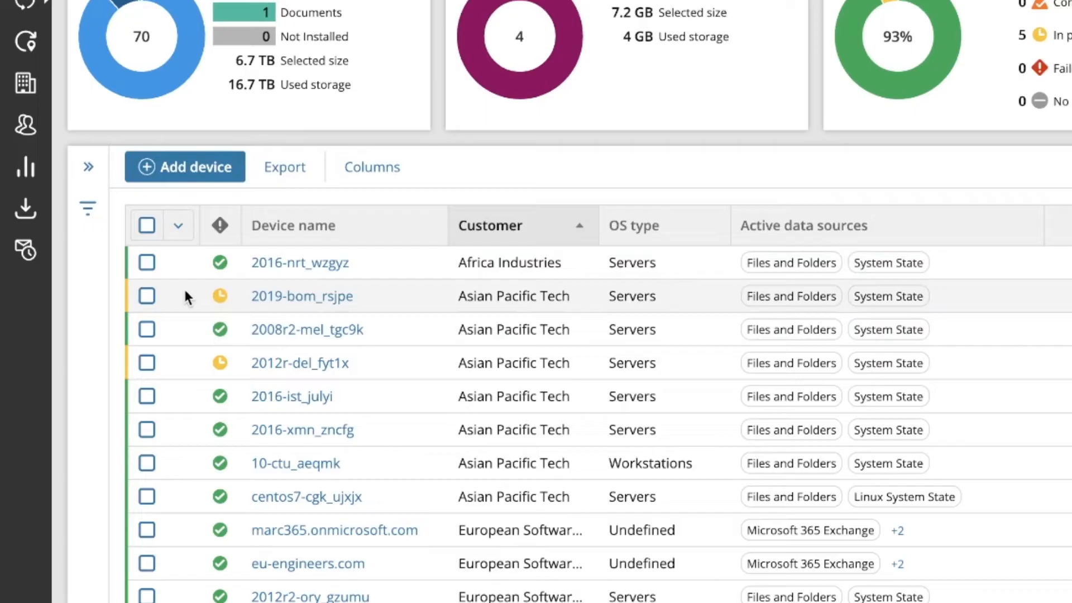
pyautogui.click(874, 222)
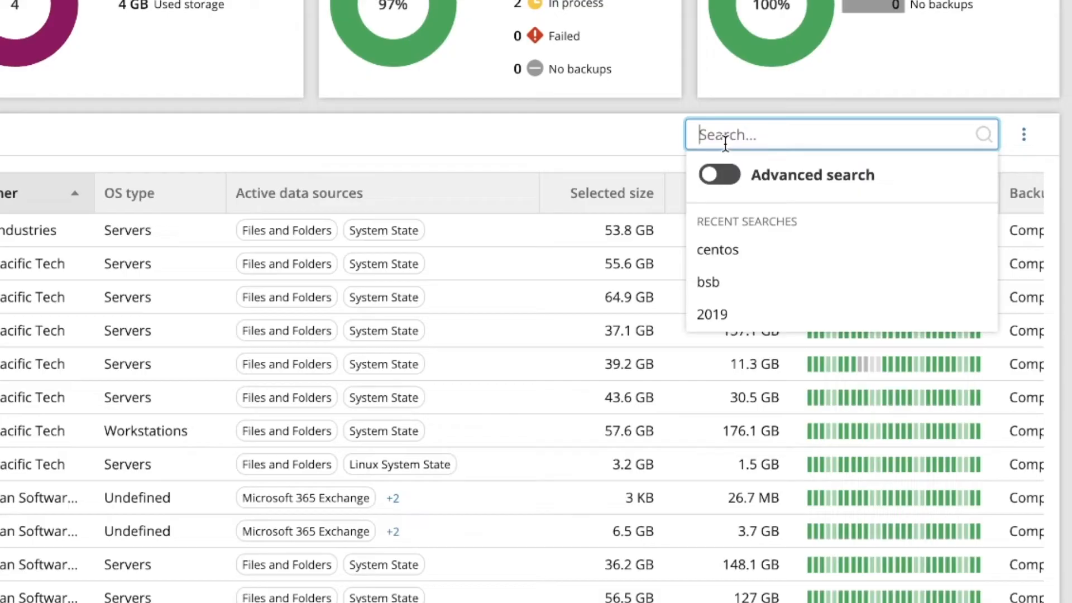
pyautogui.click(718, 174)
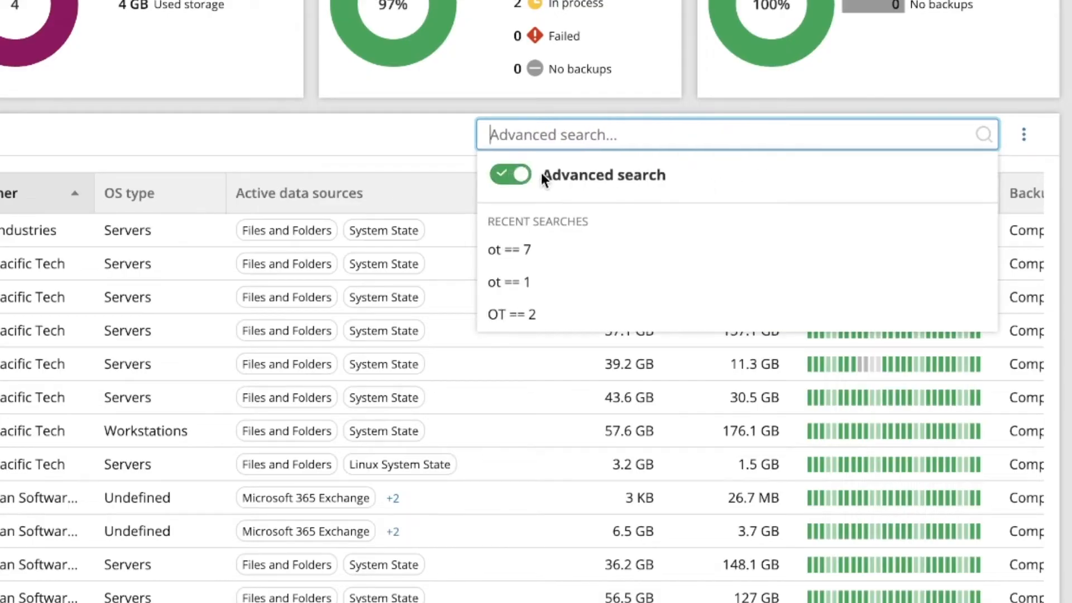
pyautogui.click(509, 174)
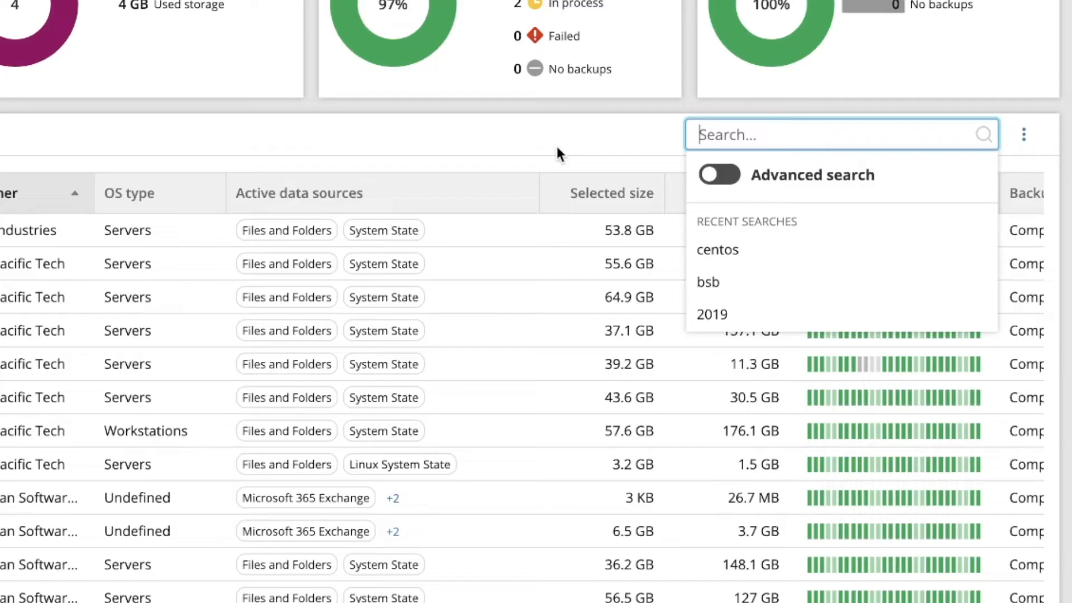
pyautogui.moveTo(580, 134)
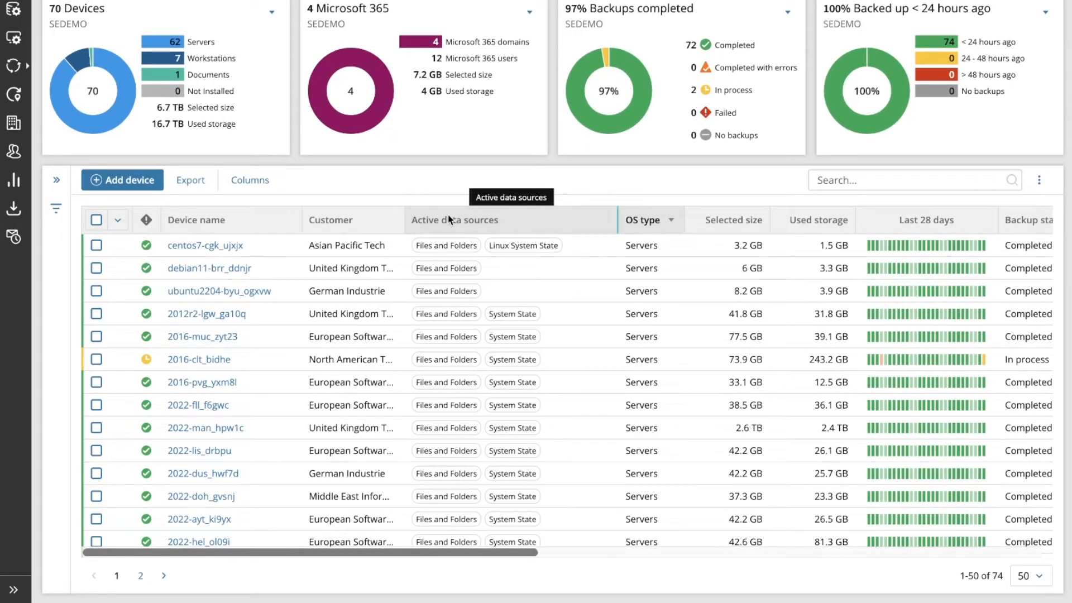
pyautogui.moveTo(619, 231)
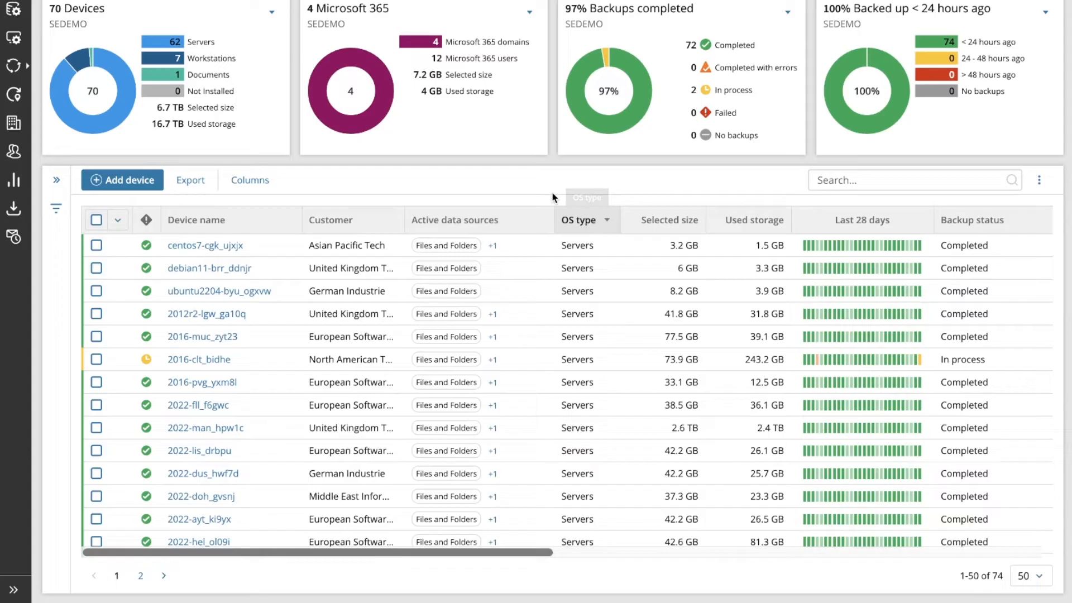
pyautogui.moveTo(825, 280)
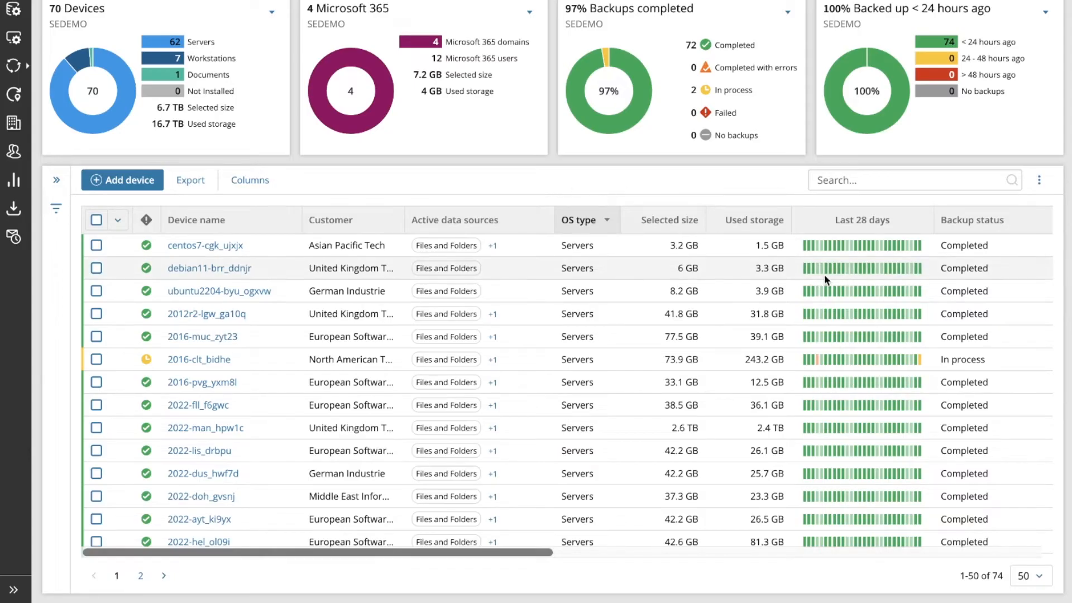
pyautogui.moveTo(826, 267)
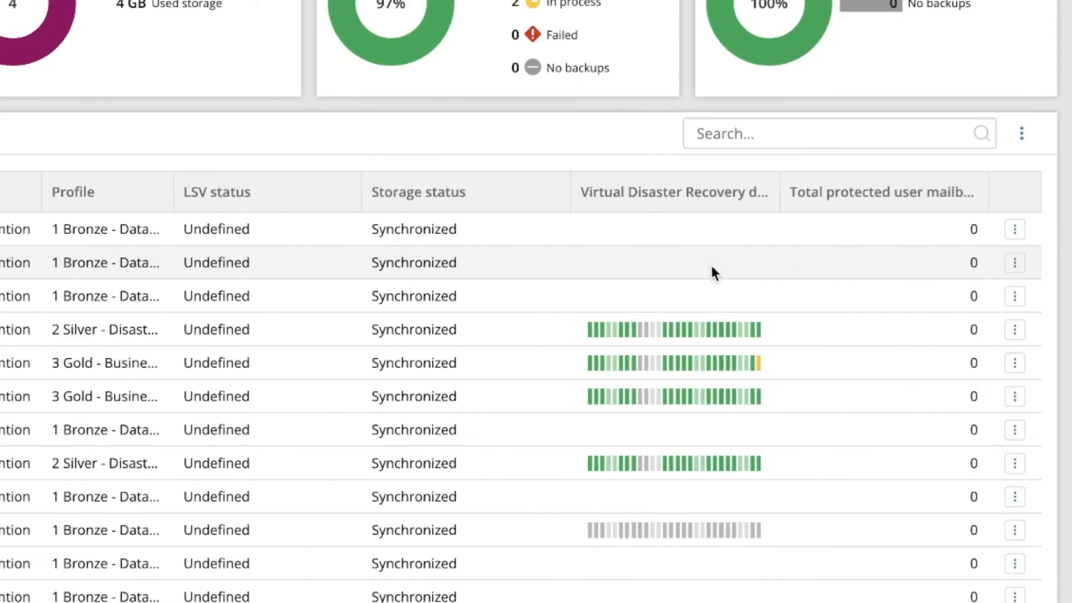
# Open one device row's actions menu and close it again.
pyautogui.click(1014, 263)
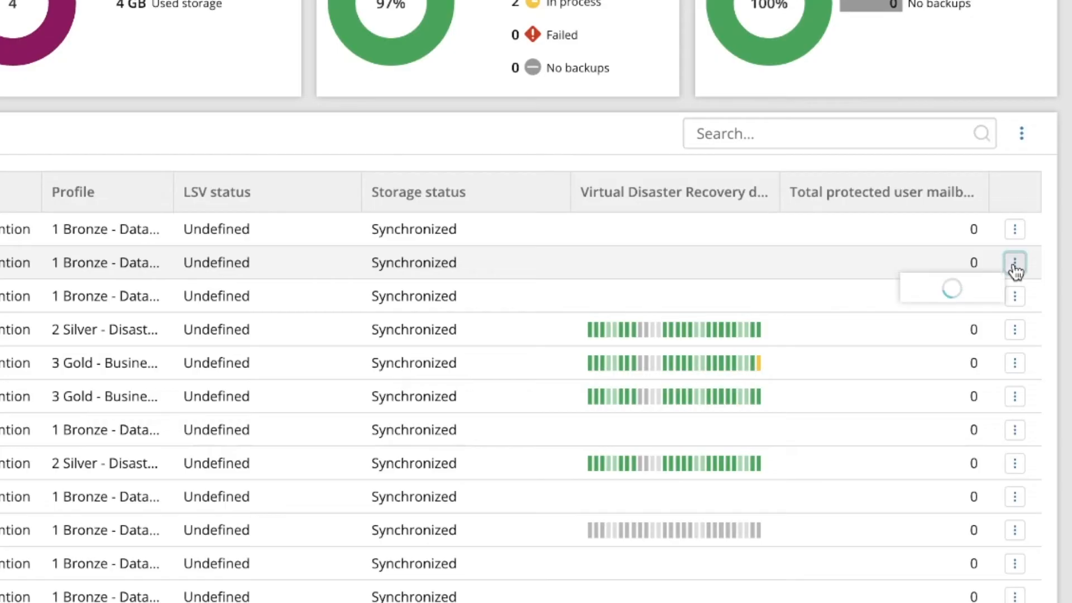
pyautogui.click(1014, 262)
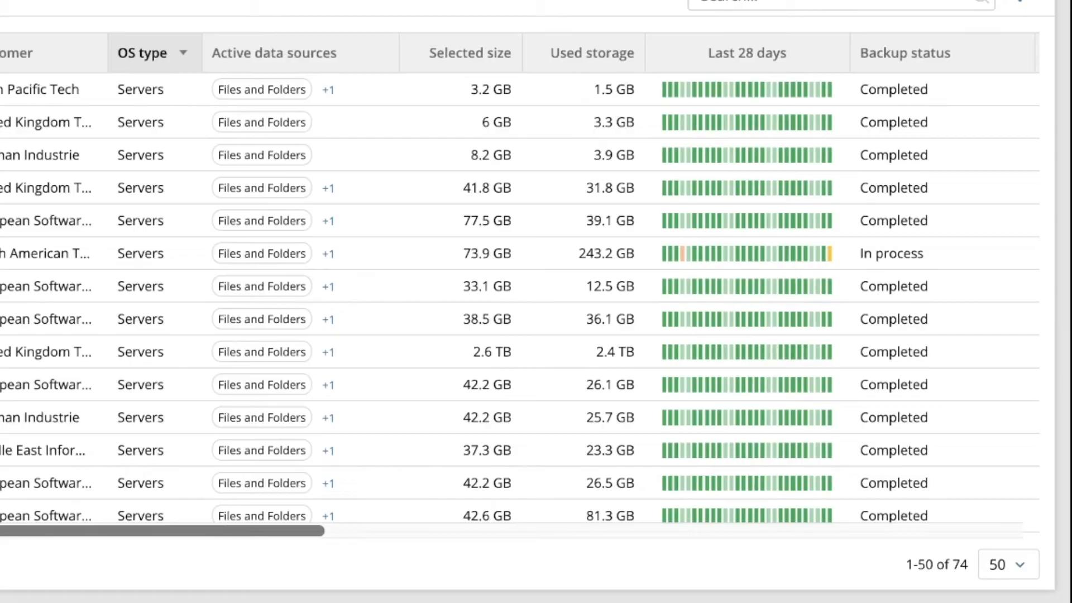
# Open the Manage table columns dialog, browse it, and close it.
pyautogui.click(279, 222)
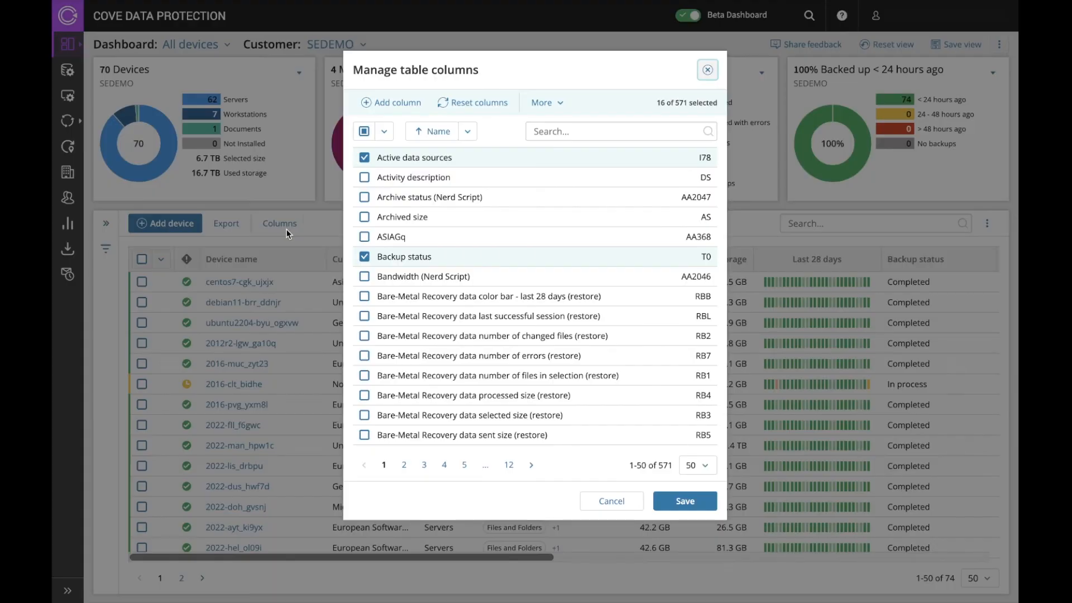
pyautogui.moveTo(542, 68)
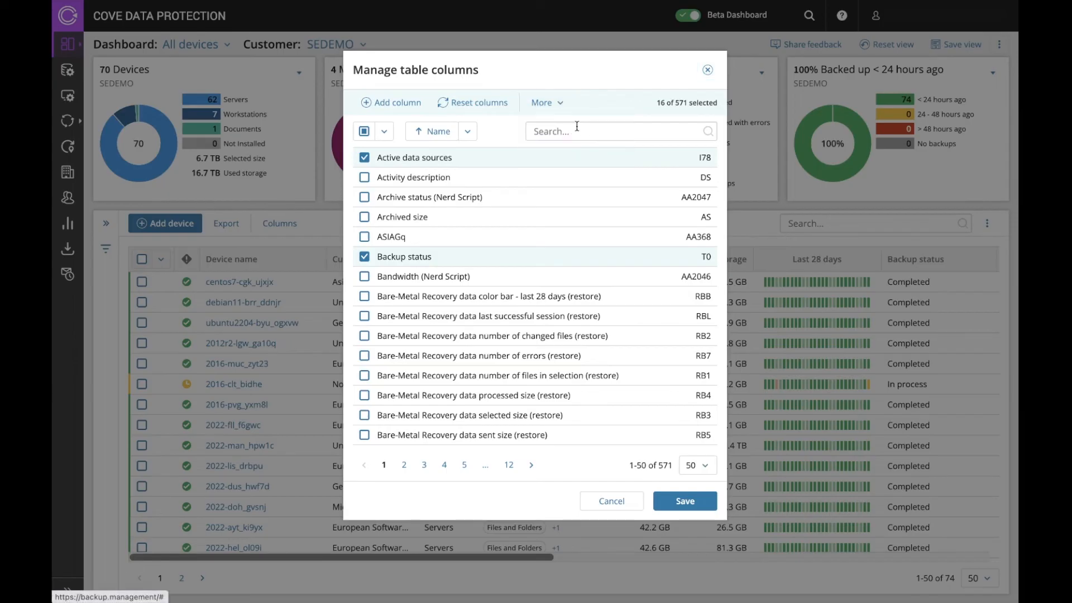
pyautogui.click(547, 103)
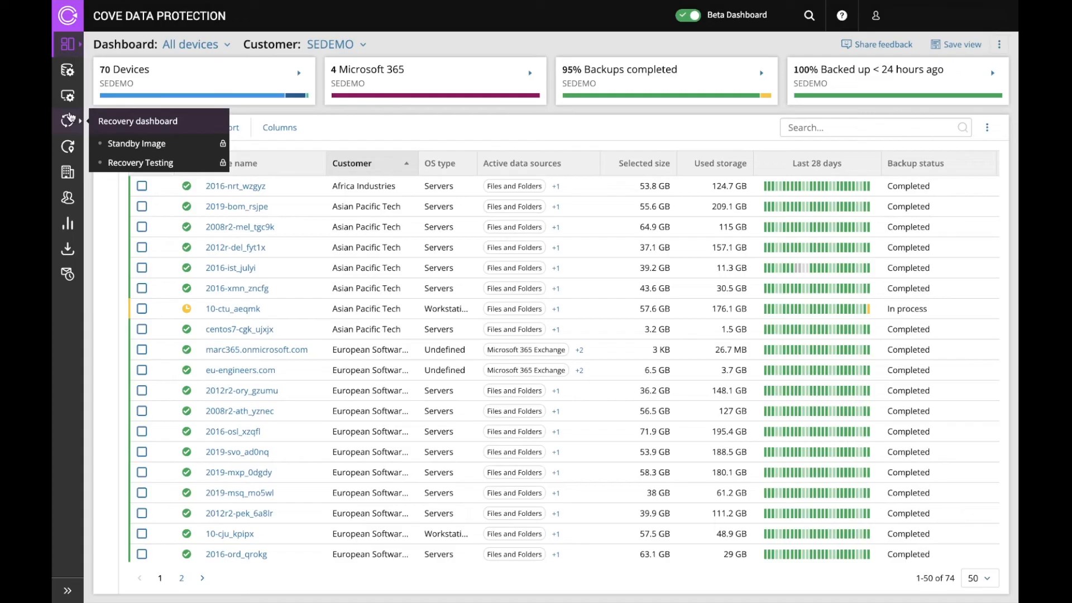
pyautogui.click(137, 143)
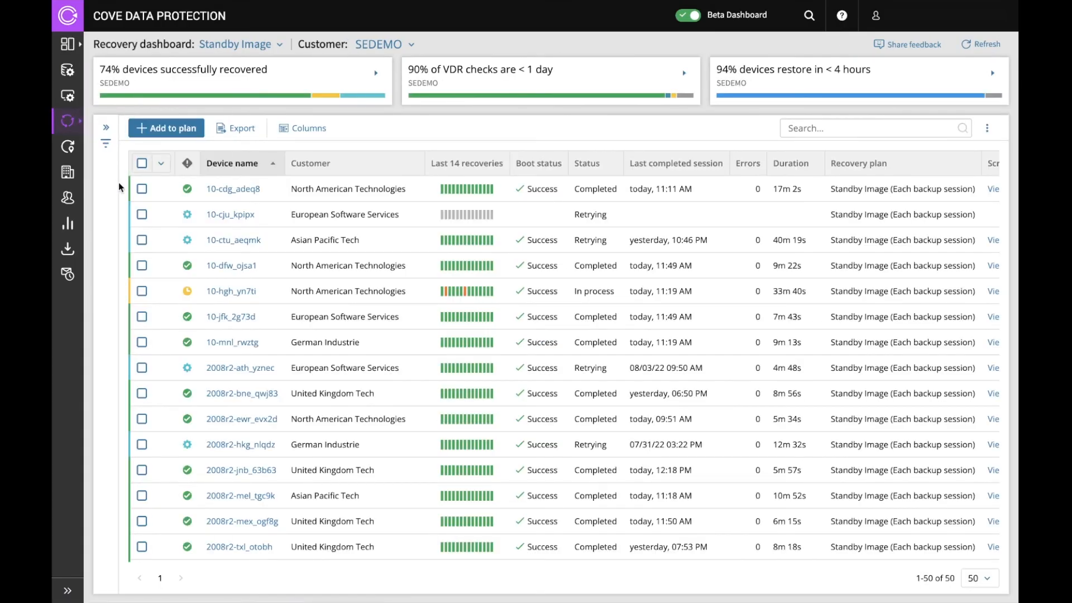
pyautogui.click(67, 43)
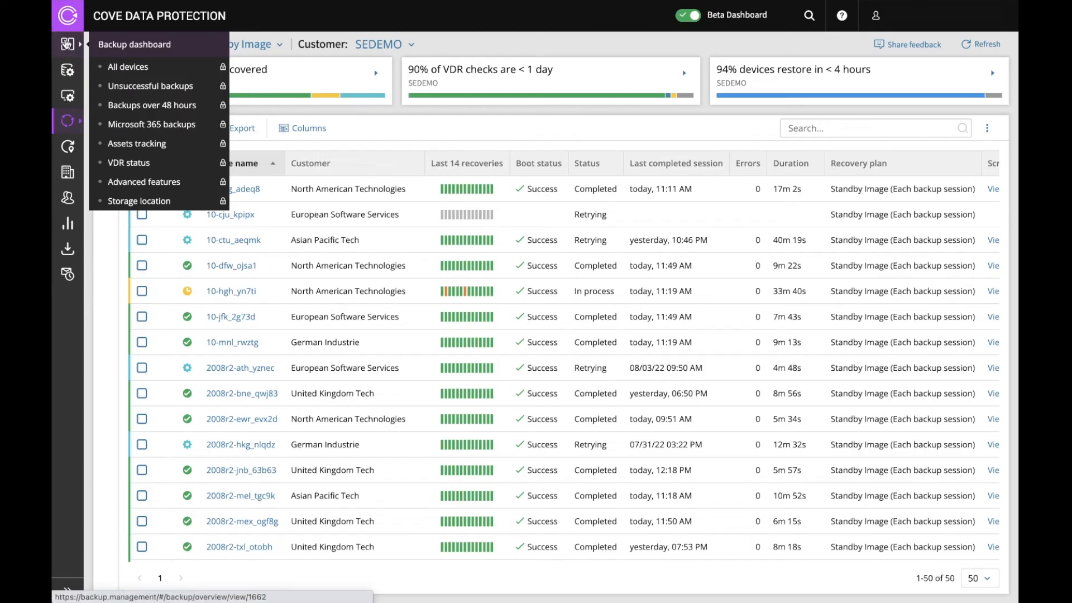
pyautogui.click(128, 66)
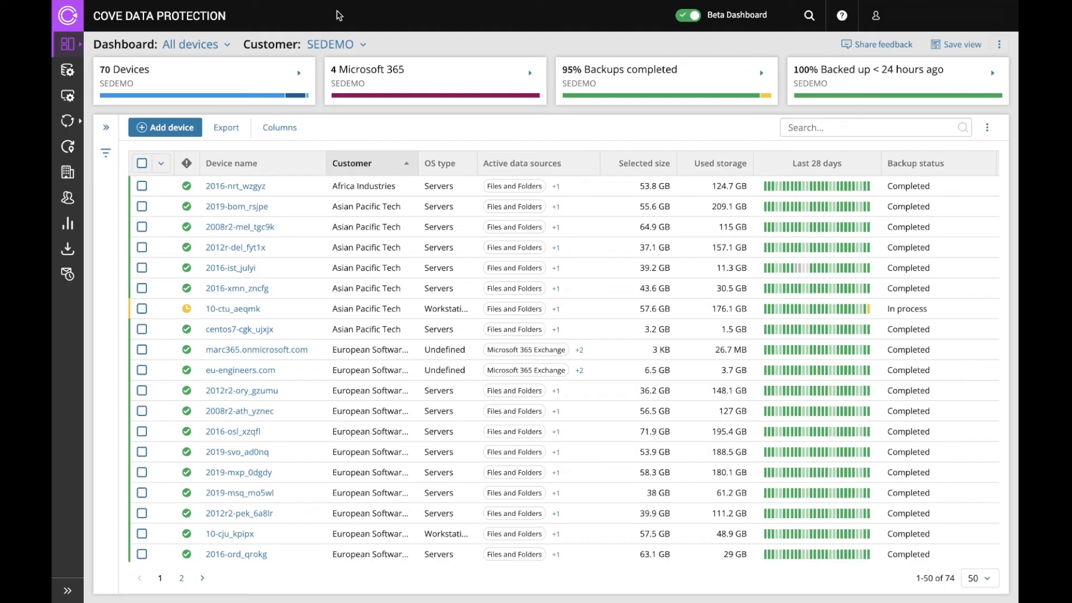
pyautogui.moveTo(636, 13)
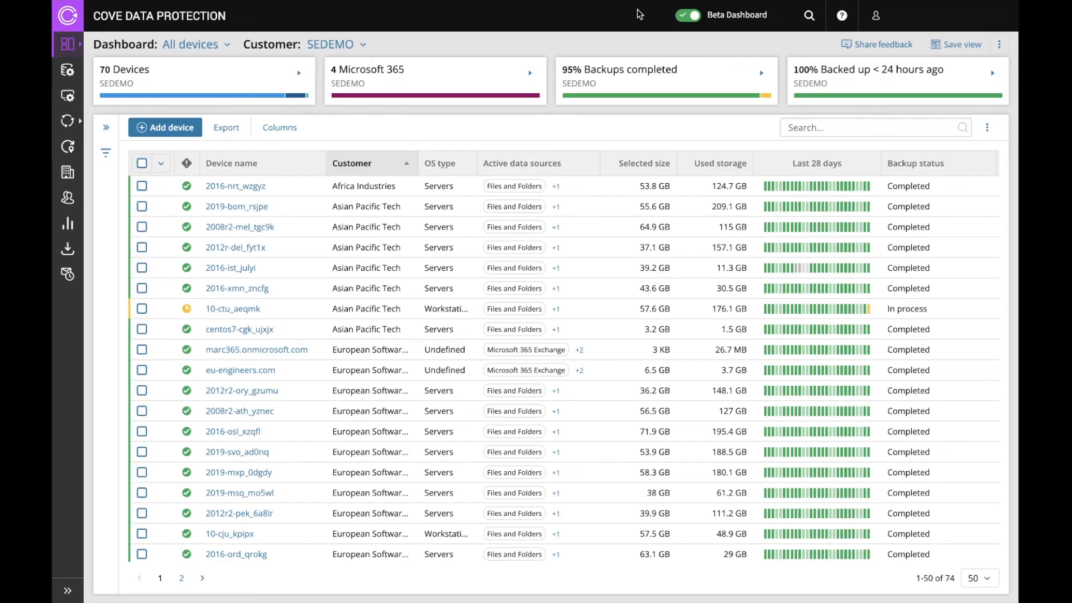
# Open the Share feedback form from the top-right header.
pyautogui.click(882, 43)
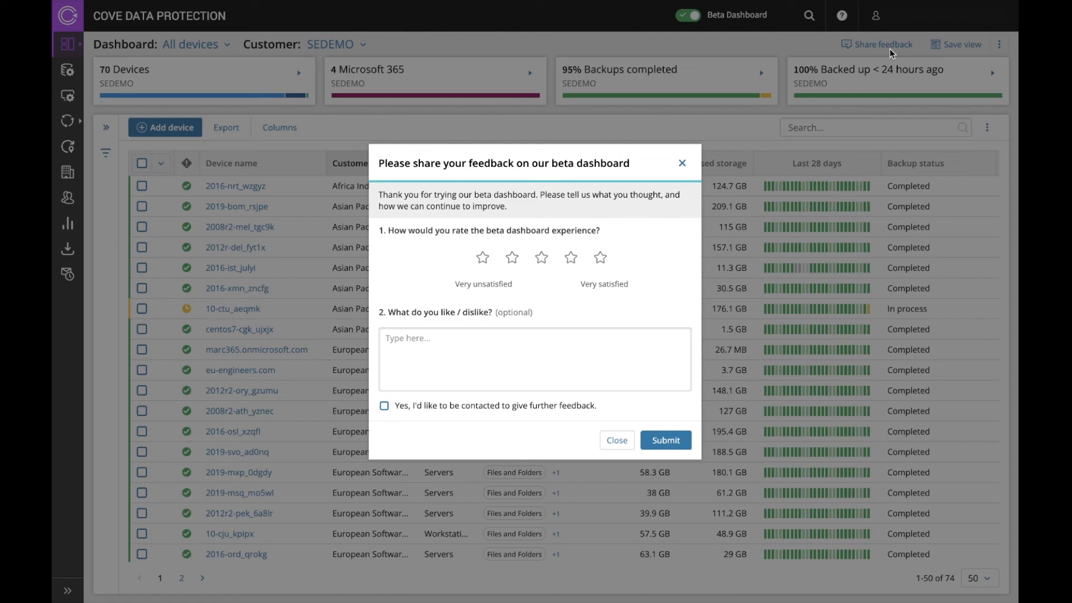